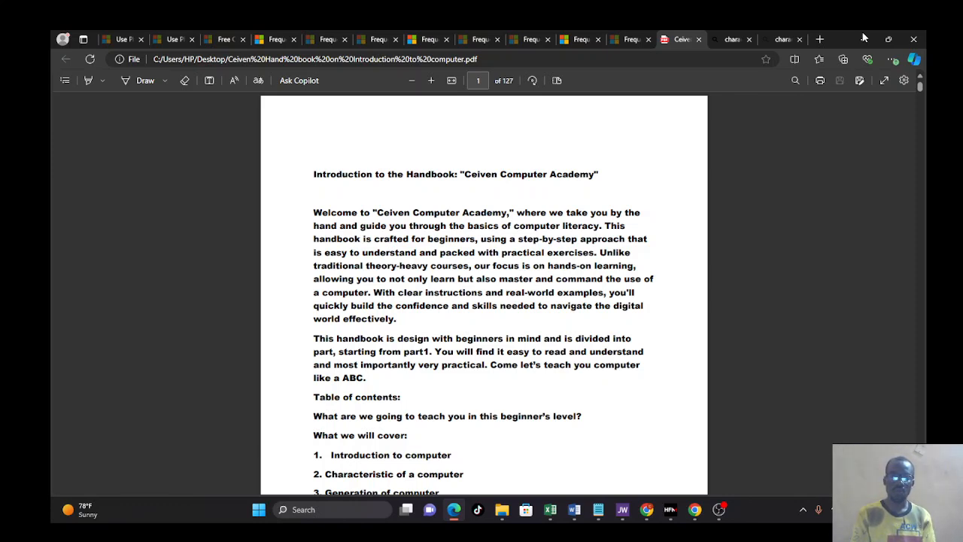
pyautogui.moveTo(928, 289)
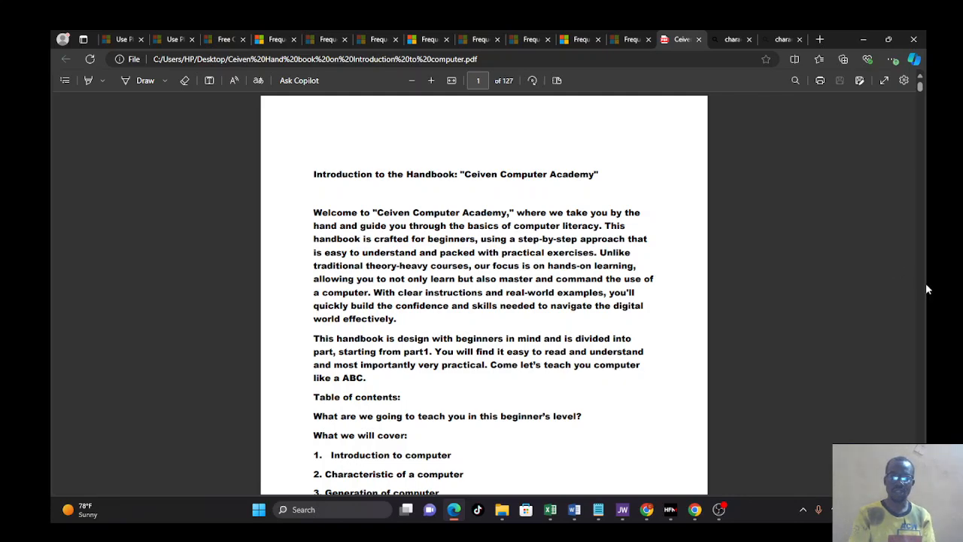
pyautogui.moveTo(608, 289)
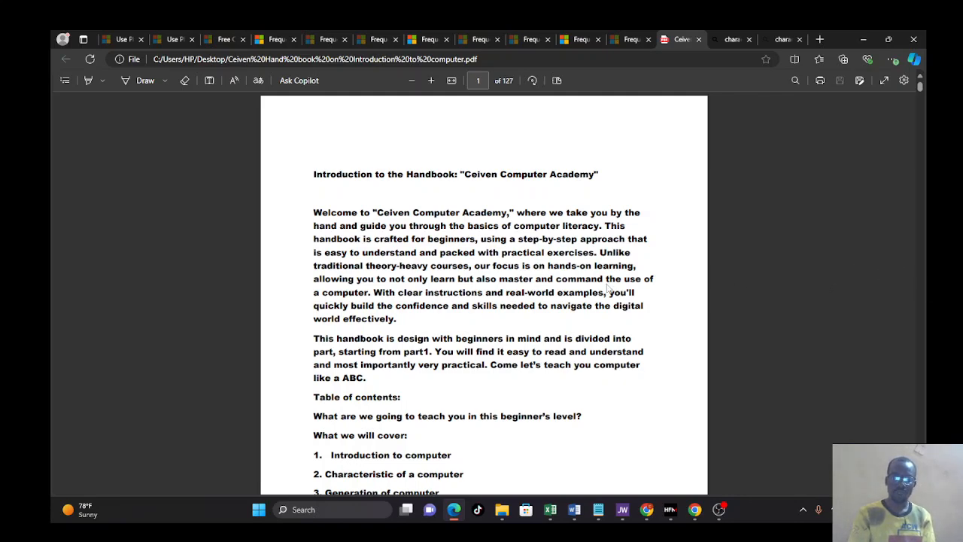
# Scroll the handbook PDF past the contents to page 5's five computer characteristics.
pyautogui.scroll(-3)
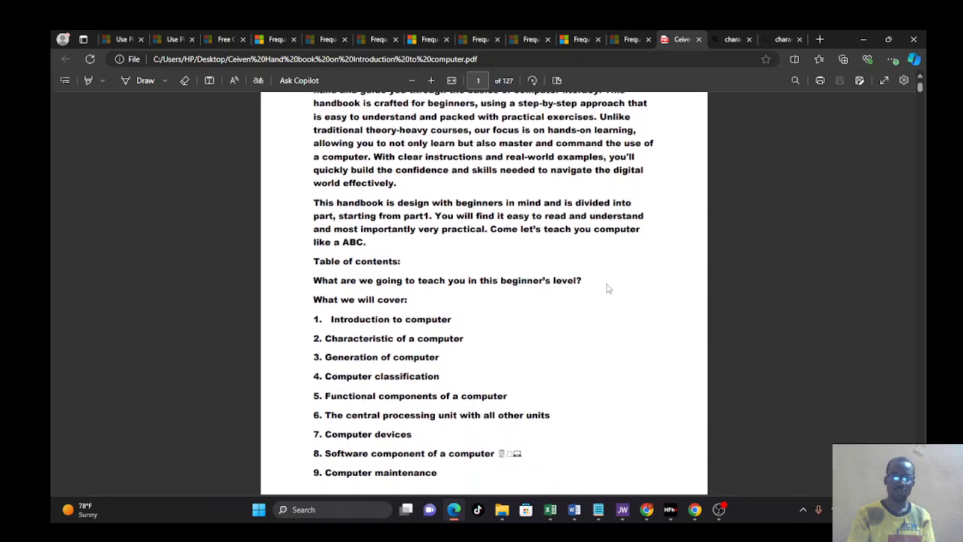
pyautogui.scroll(-3)
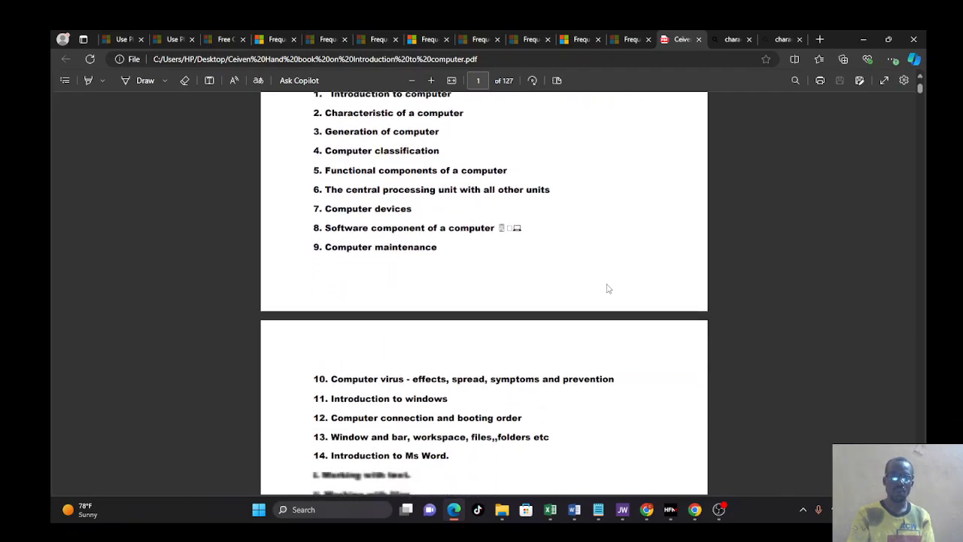
pyautogui.scroll(-3)
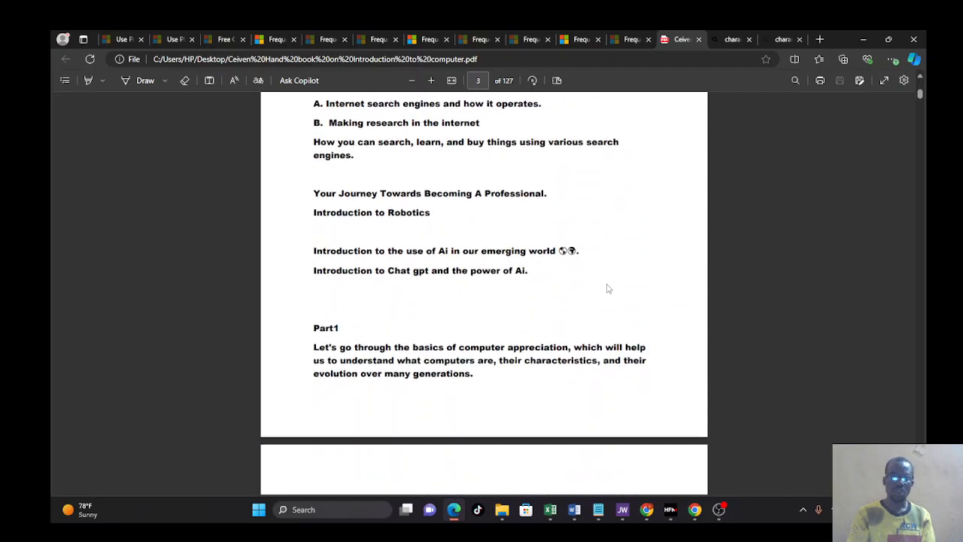
pyautogui.scroll(-3)
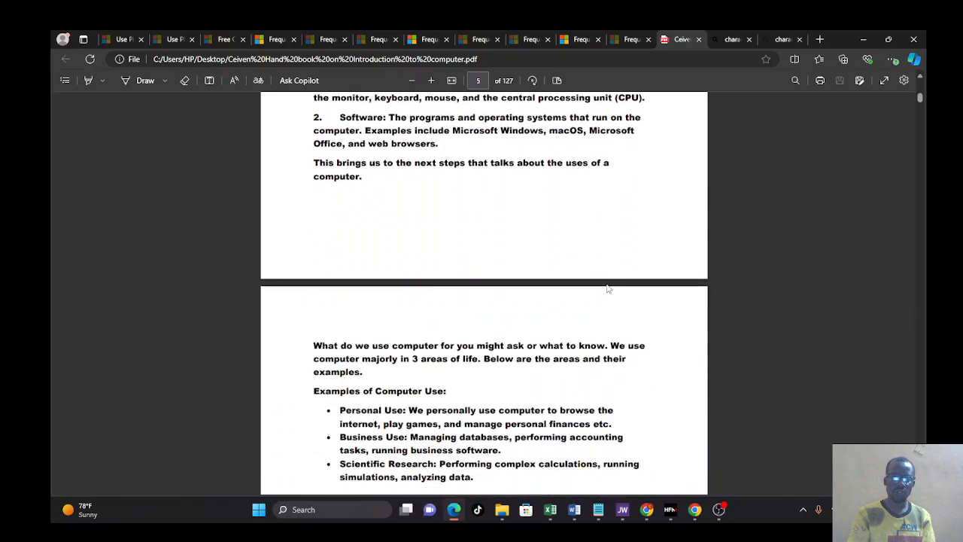
pyautogui.scroll(-3)
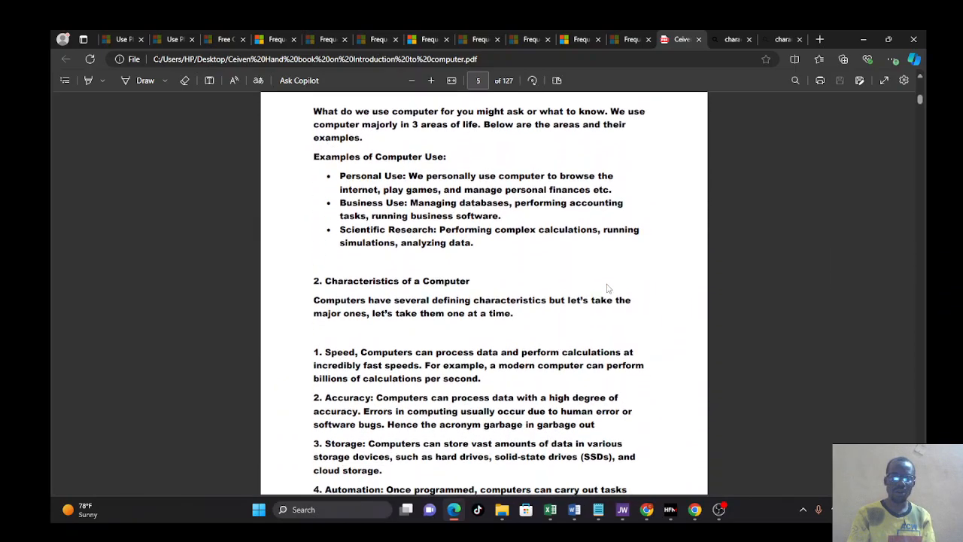
pyautogui.scroll(-3)
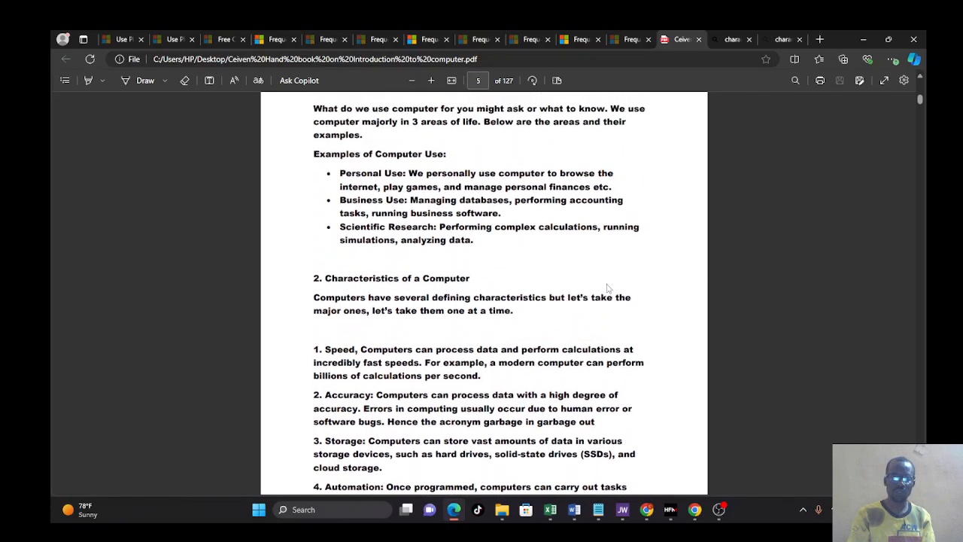
pyautogui.scroll(-3)
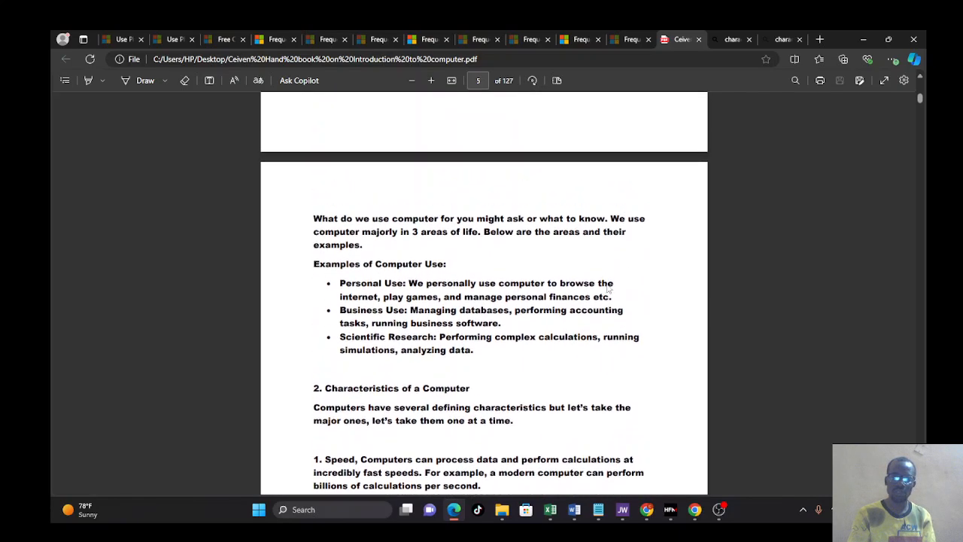
pyautogui.scroll(3)
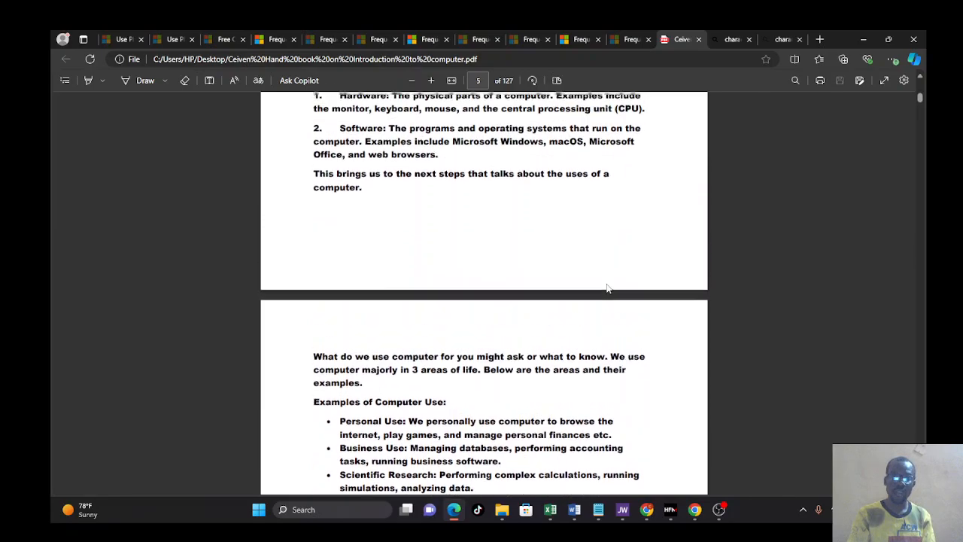
pyautogui.scroll(3)
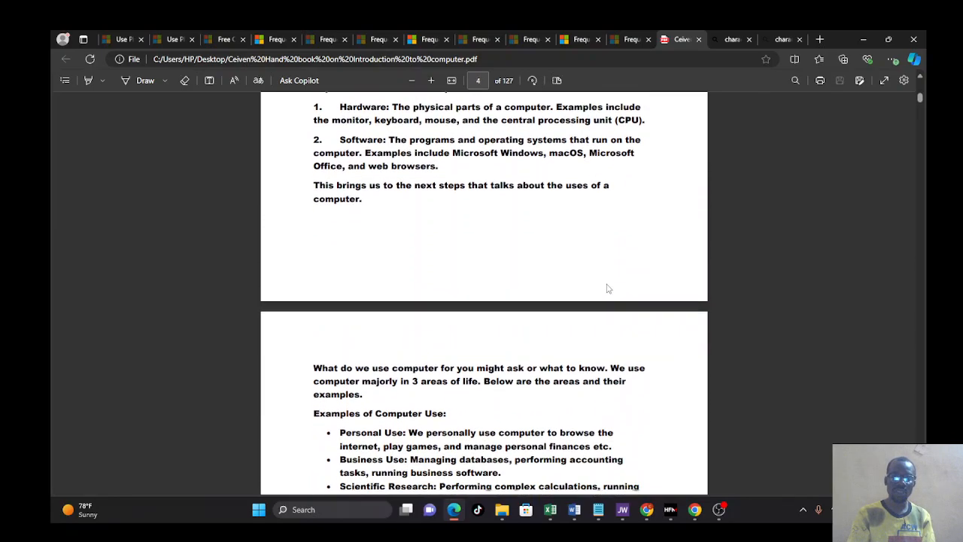
pyautogui.scroll(-3)
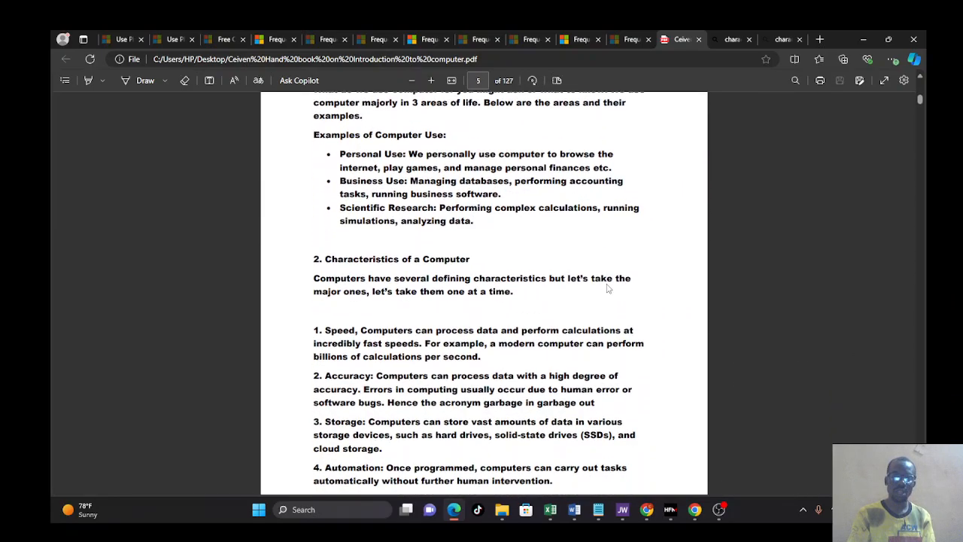
pyautogui.scroll(-3)
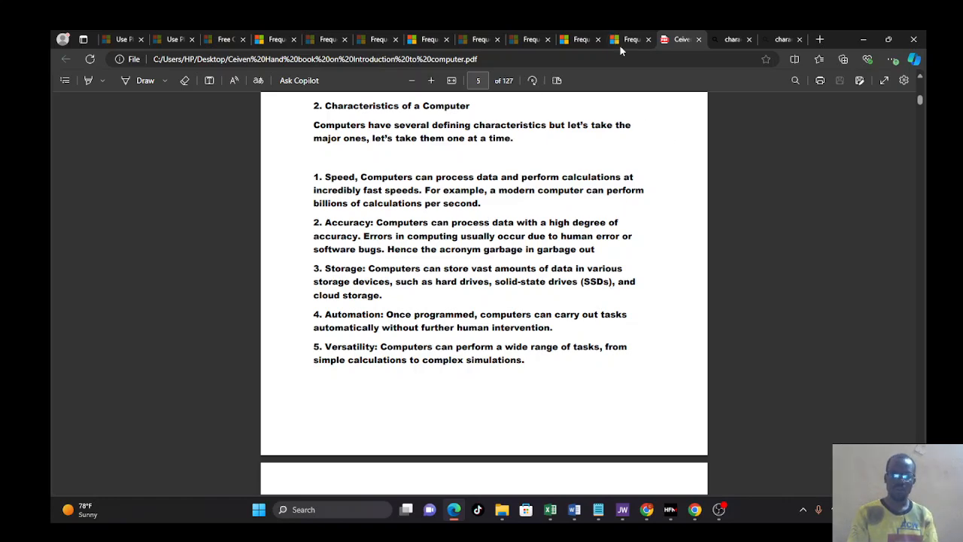
# Switch to the Bing tab with results for 'characteristics of a computer system'.
pyautogui.click(729, 40)
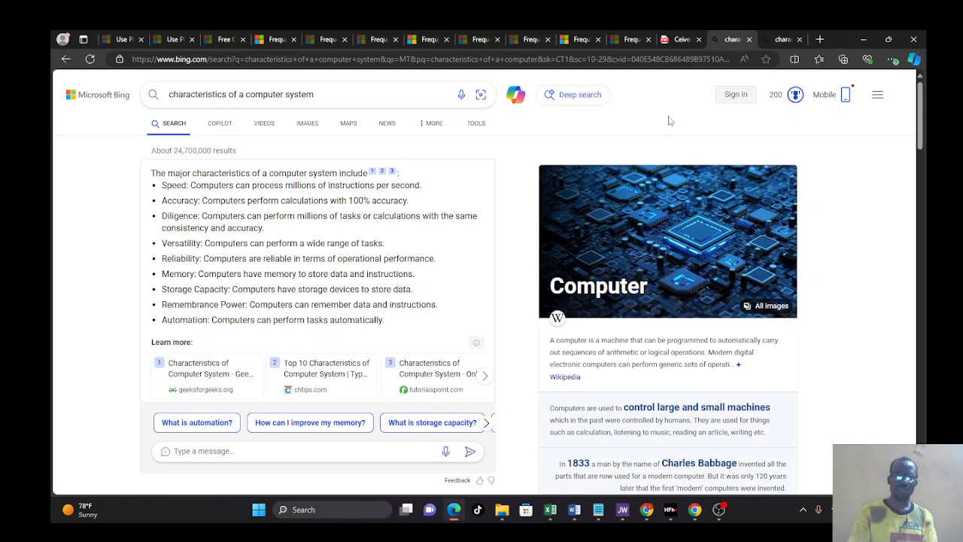
pyautogui.moveTo(703, 245)
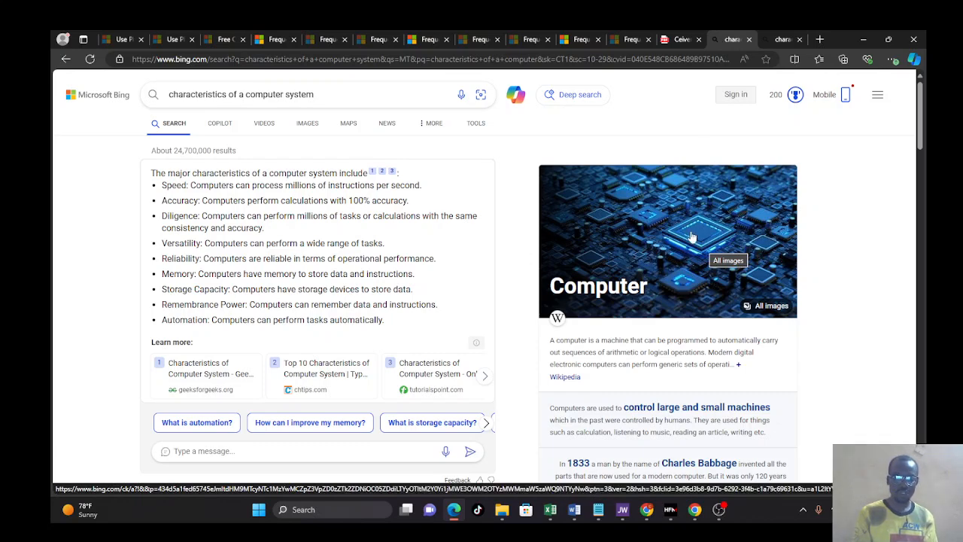
pyautogui.moveTo(701, 239)
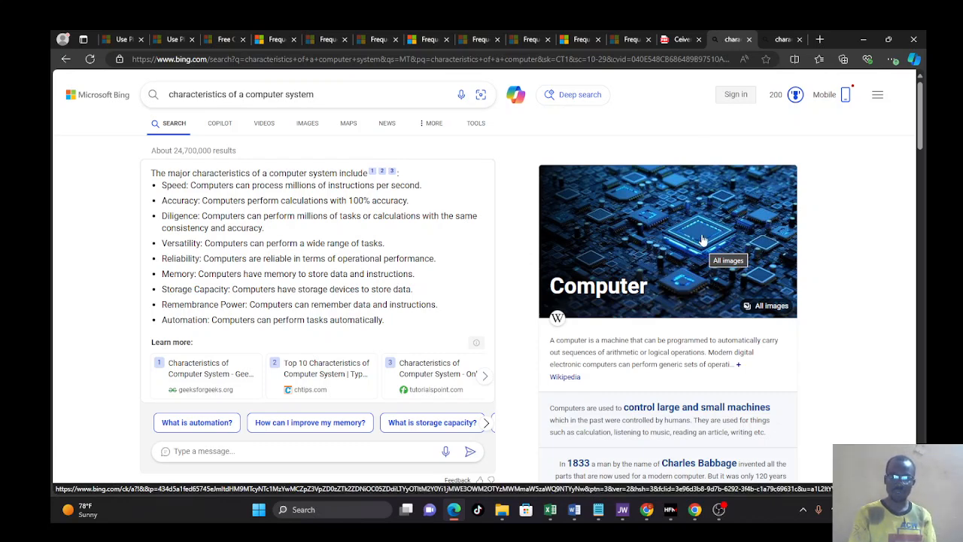
pyautogui.moveTo(652, 273)
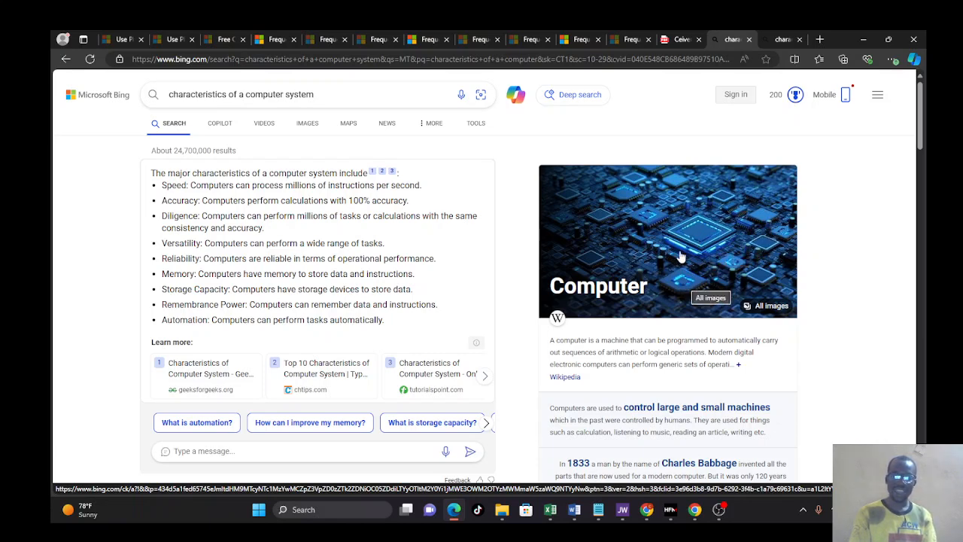
pyautogui.moveTo(681, 239)
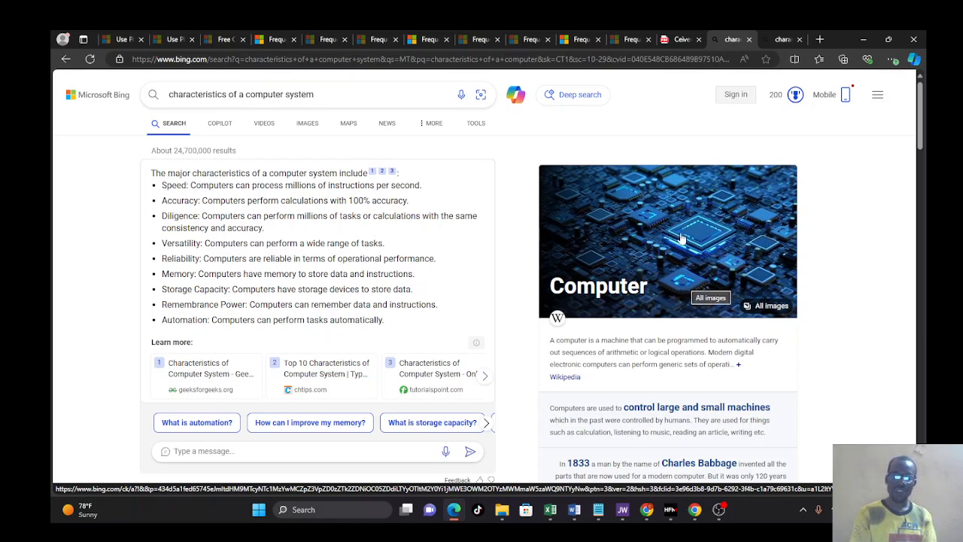
pyautogui.moveTo(677, 275)
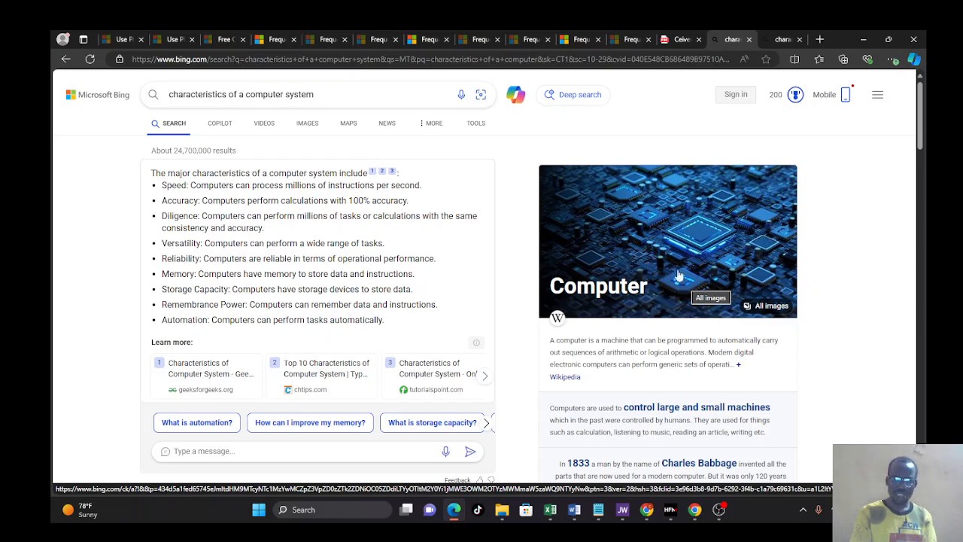
pyautogui.moveTo(688, 249)
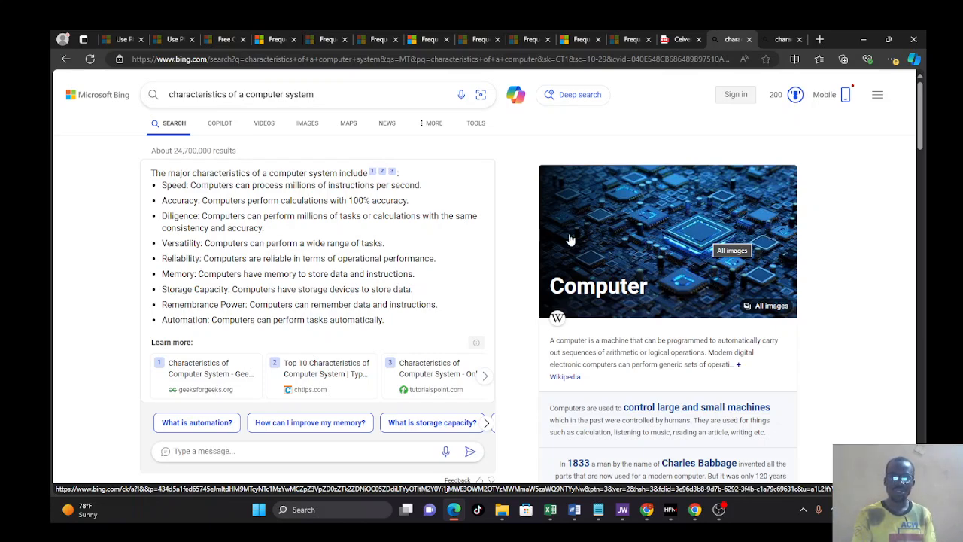
pyautogui.moveTo(617, 56)
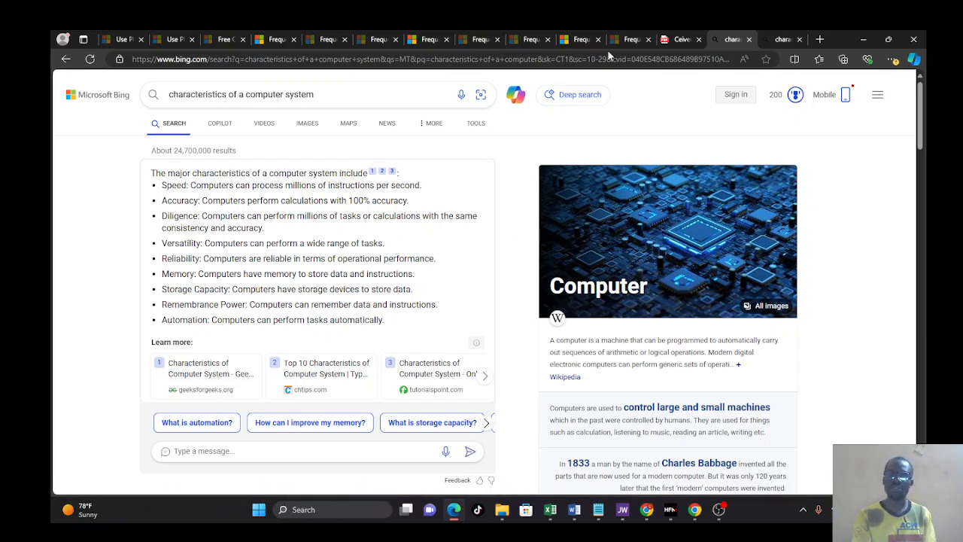
# Open Bing's image results for 'characteristics of a computer system' and browse the diagrams.
pyautogui.click(307, 123)
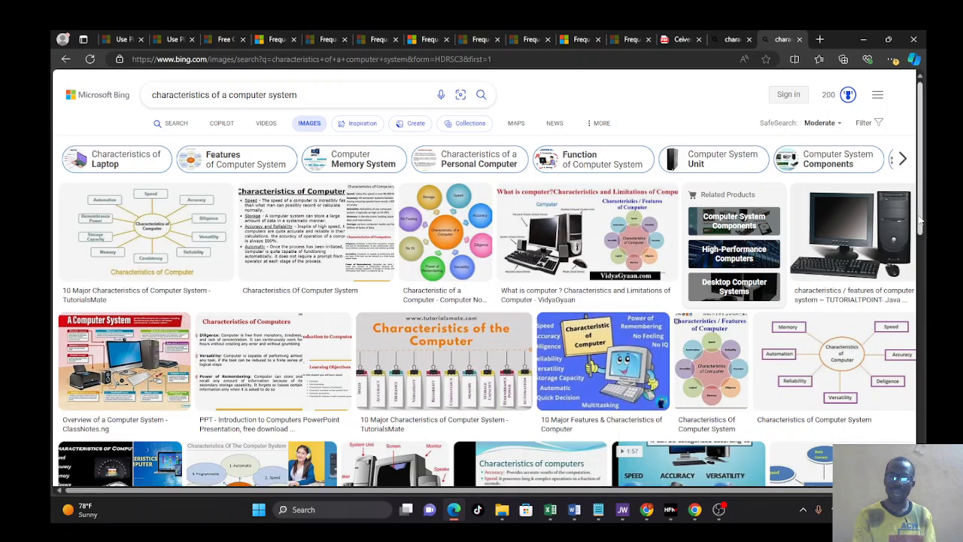
pyautogui.scroll(-3)
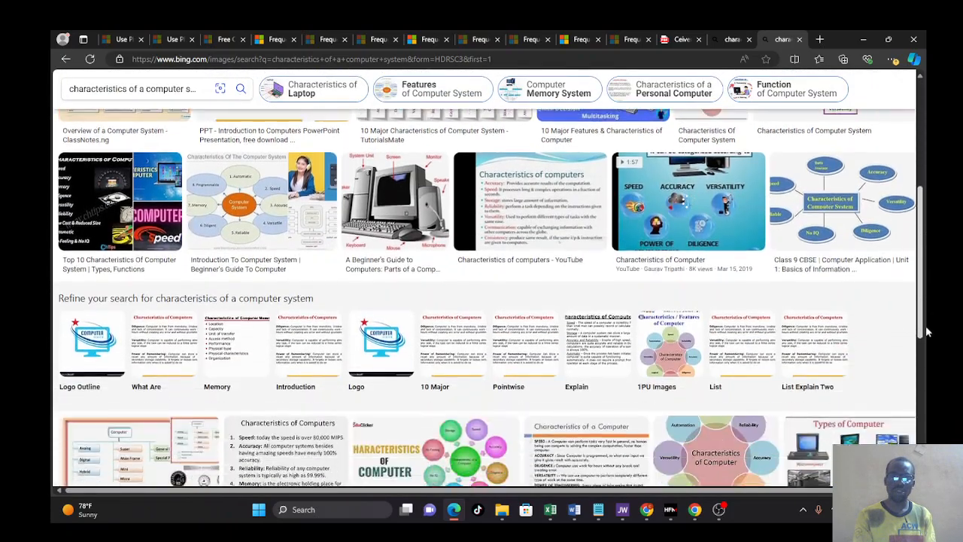
pyautogui.scroll(3)
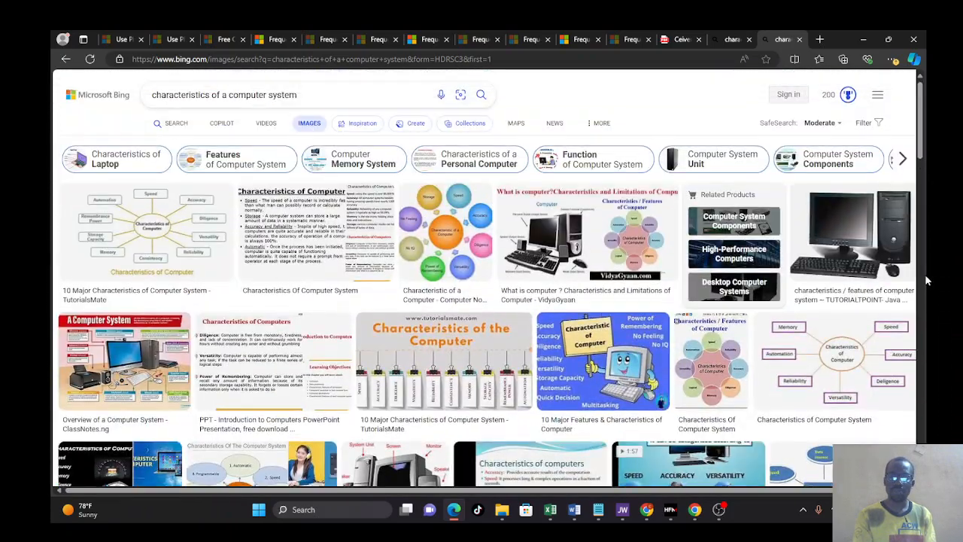
pyautogui.click(622, 509)
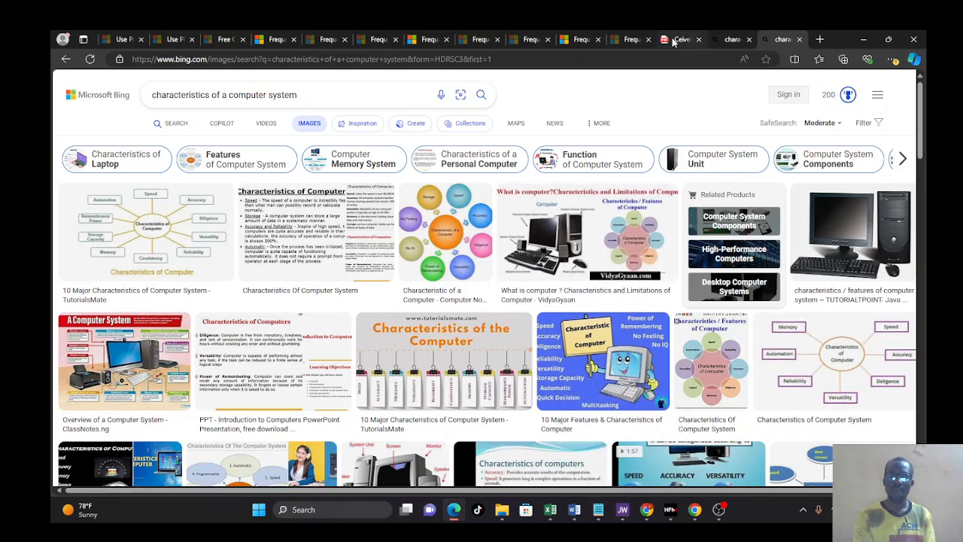
# Return to the handbook PDF and scroll to page 6's Generations of Computers heading.
pyautogui.click(681, 39)
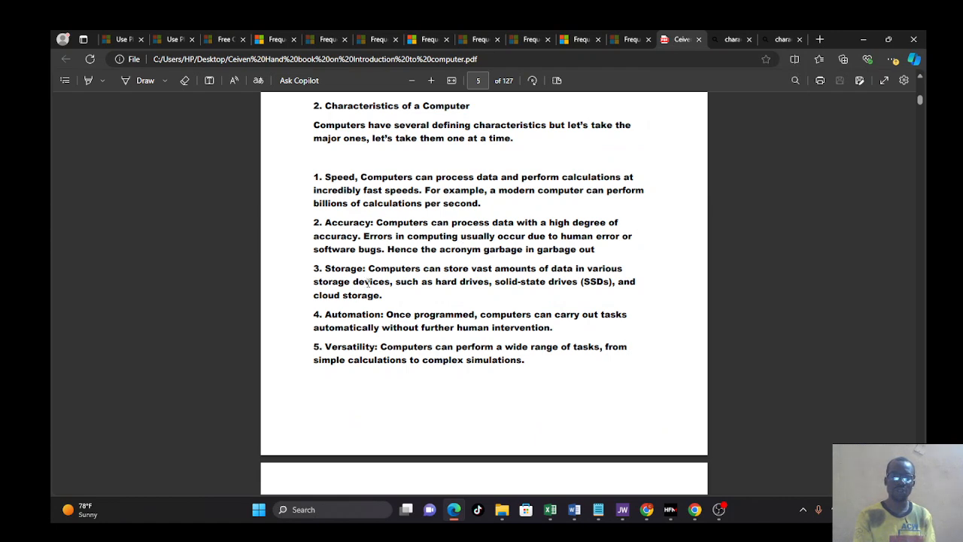
pyautogui.moveTo(883, 277)
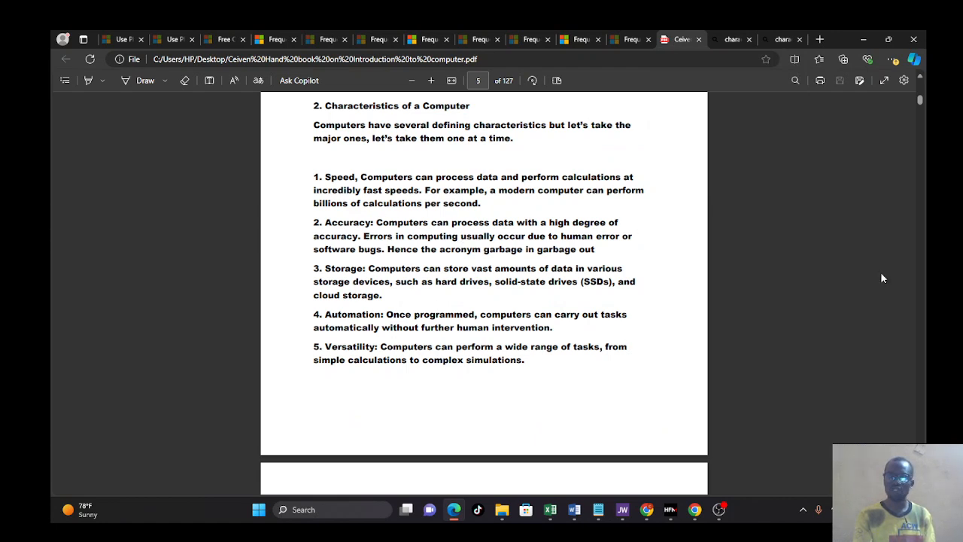
pyautogui.moveTo(516, 441)
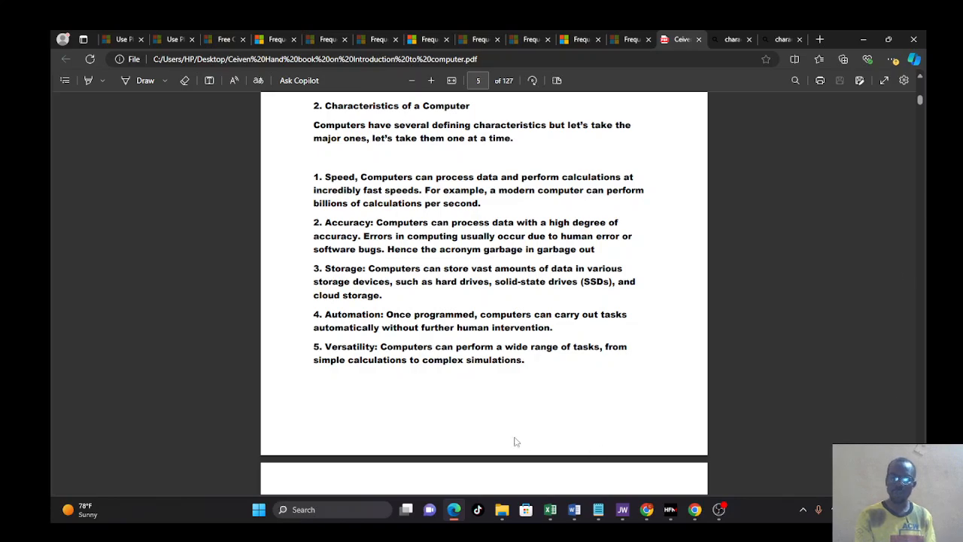
pyautogui.scroll(-3)
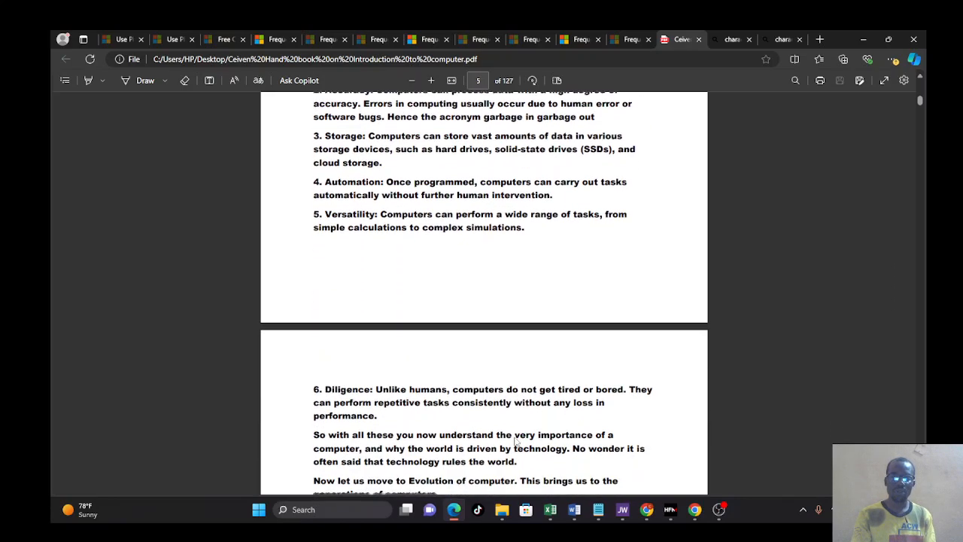
pyautogui.scroll(-3)
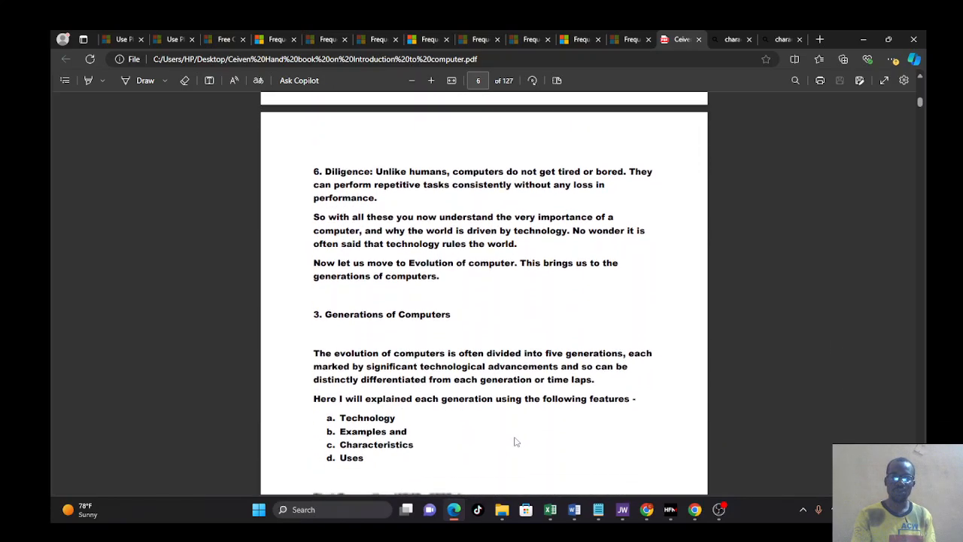
pyautogui.scroll(-3)
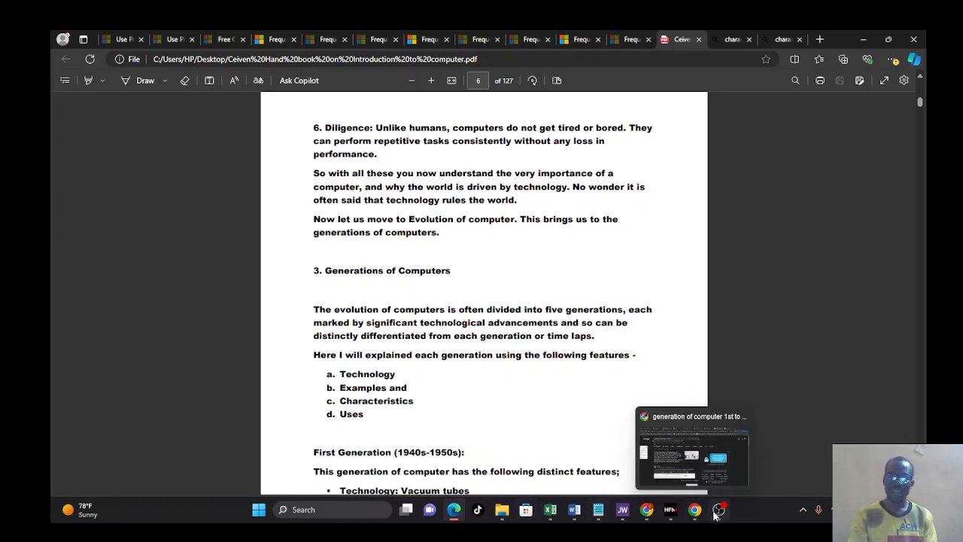
# Bring up the other browser window with WhatsApp Web.
pyautogui.click(719, 509)
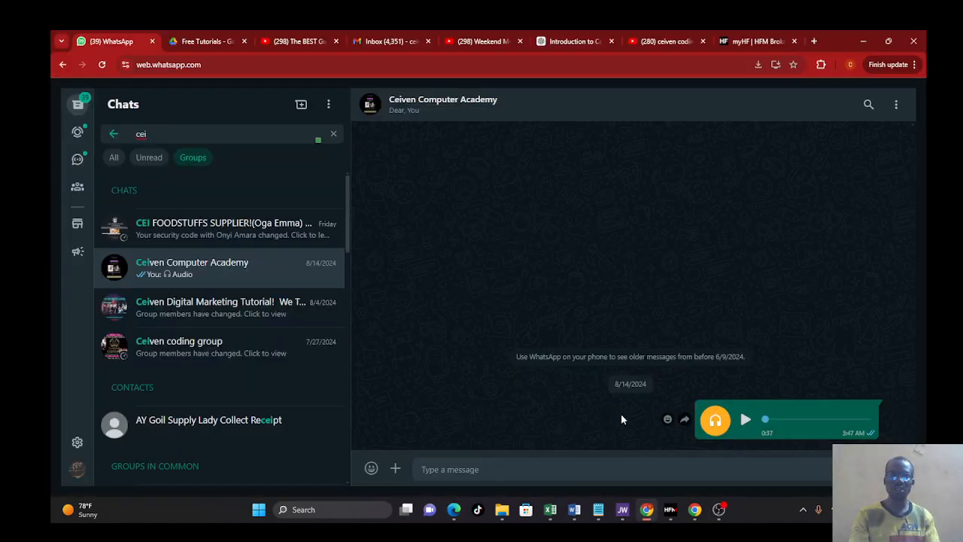
pyautogui.moveTo(652, 189)
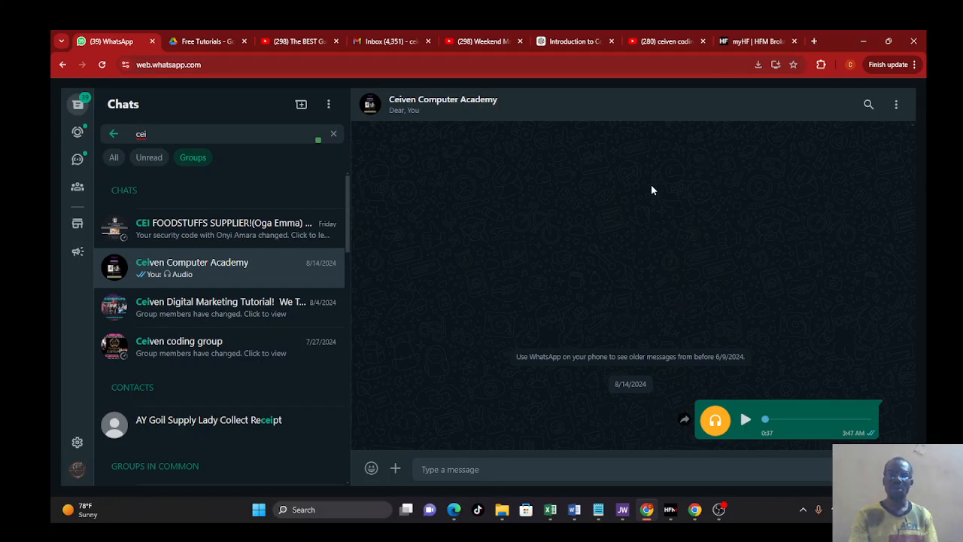
pyautogui.moveTo(652, 354)
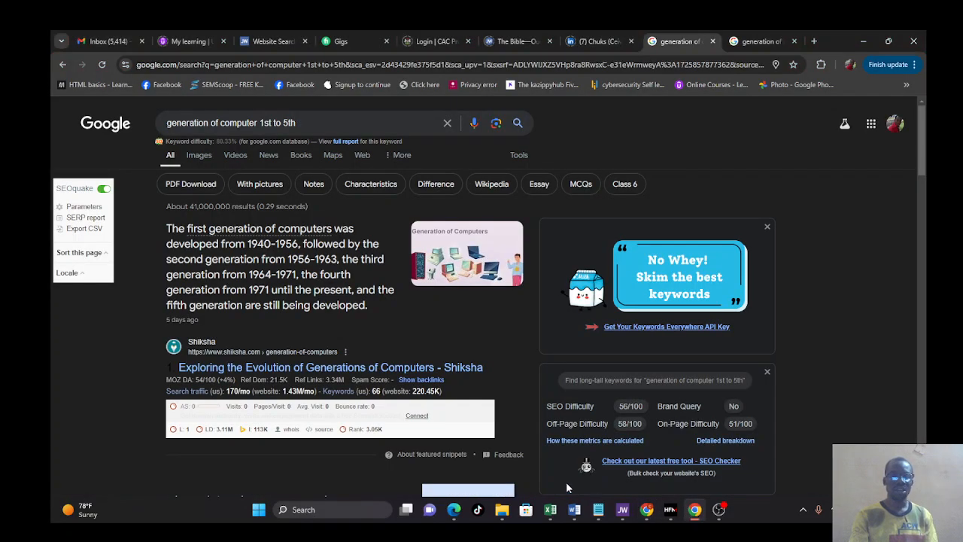
pyautogui.moveTo(450, 433)
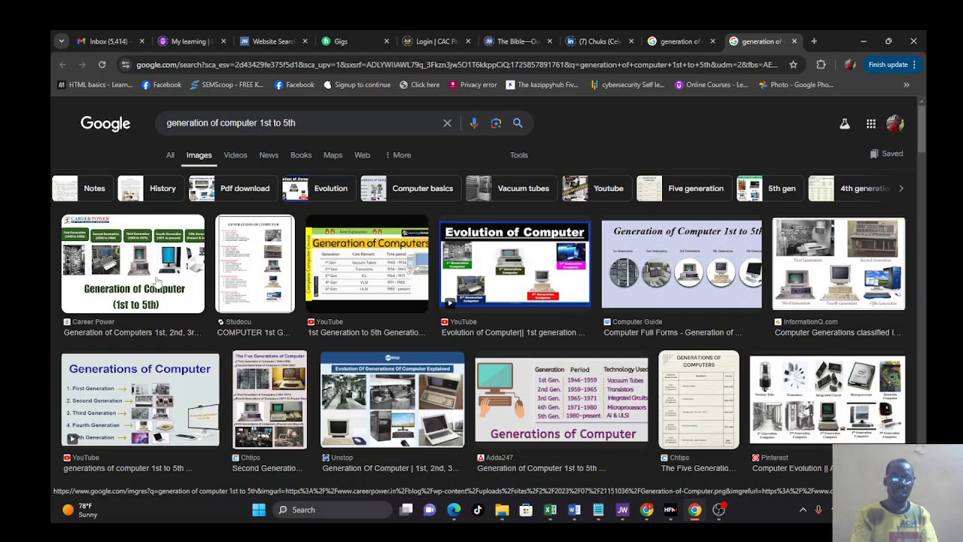
pyautogui.moveTo(158, 277)
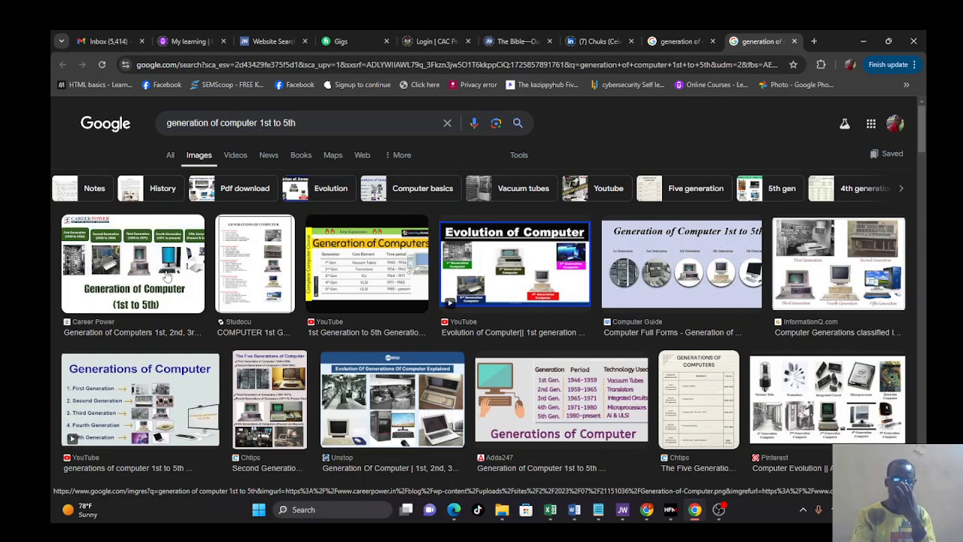
pyautogui.moveTo(158, 295)
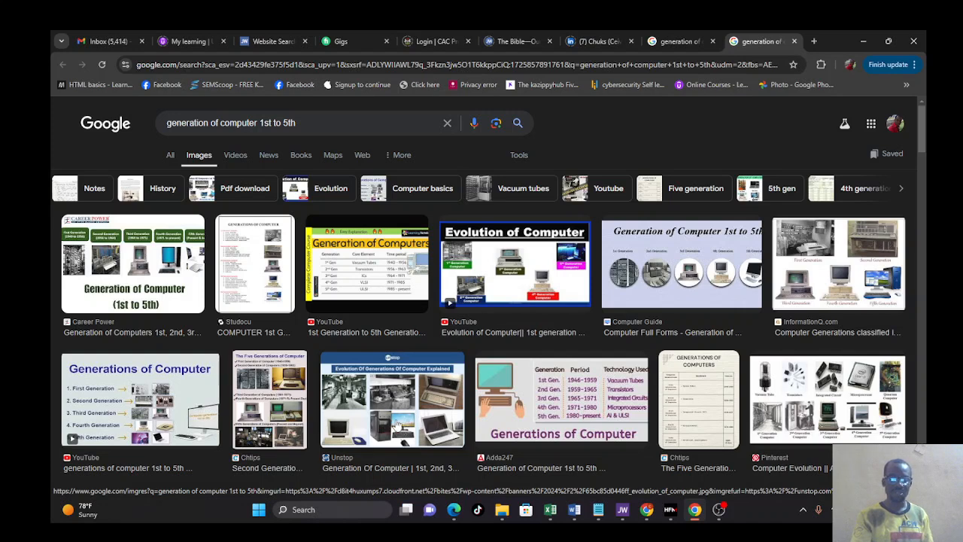
pyautogui.moveTo(794, 386)
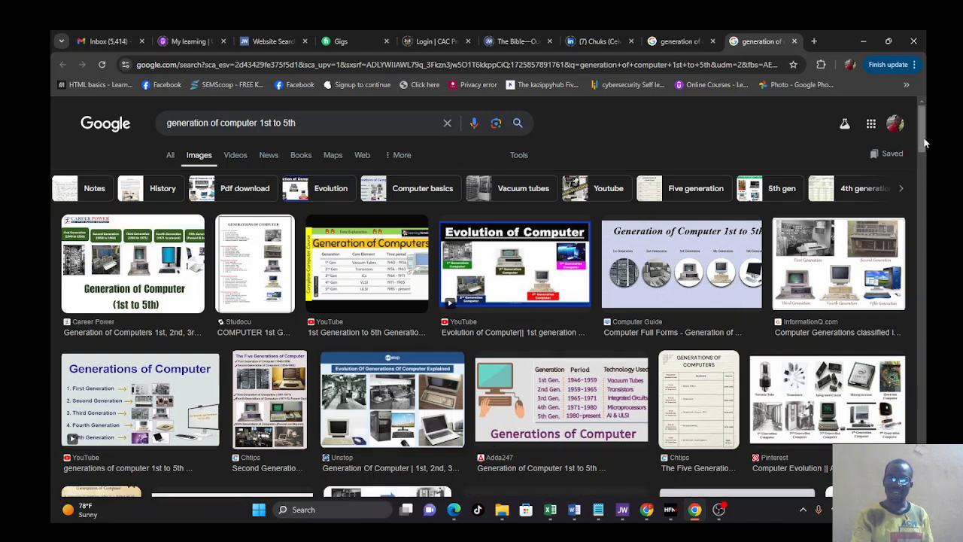
pyautogui.scroll(-3)
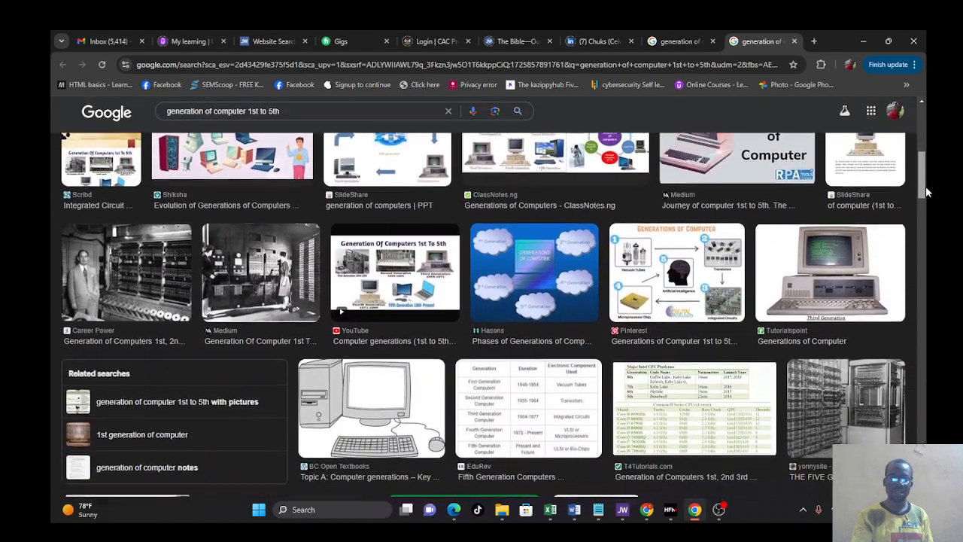
pyautogui.scroll(-3)
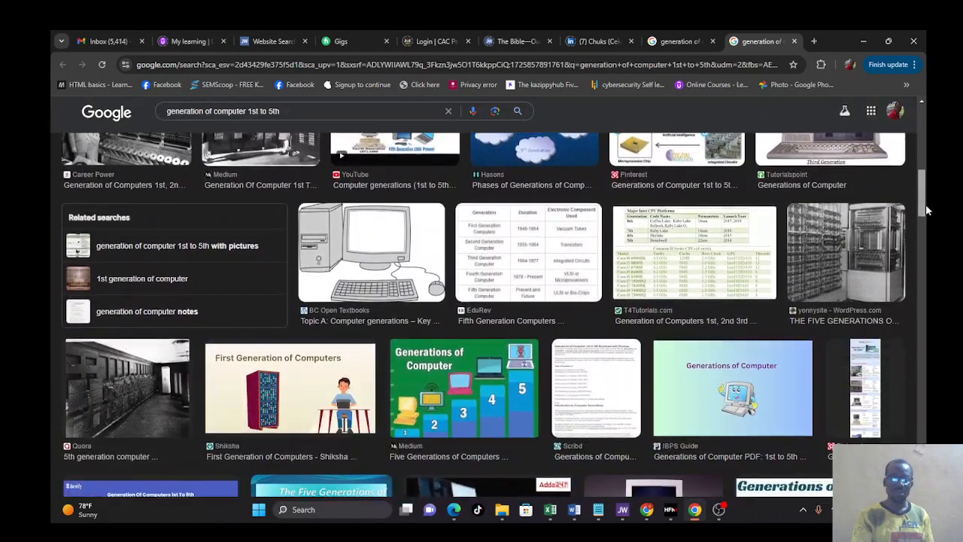
pyautogui.scroll(-3)
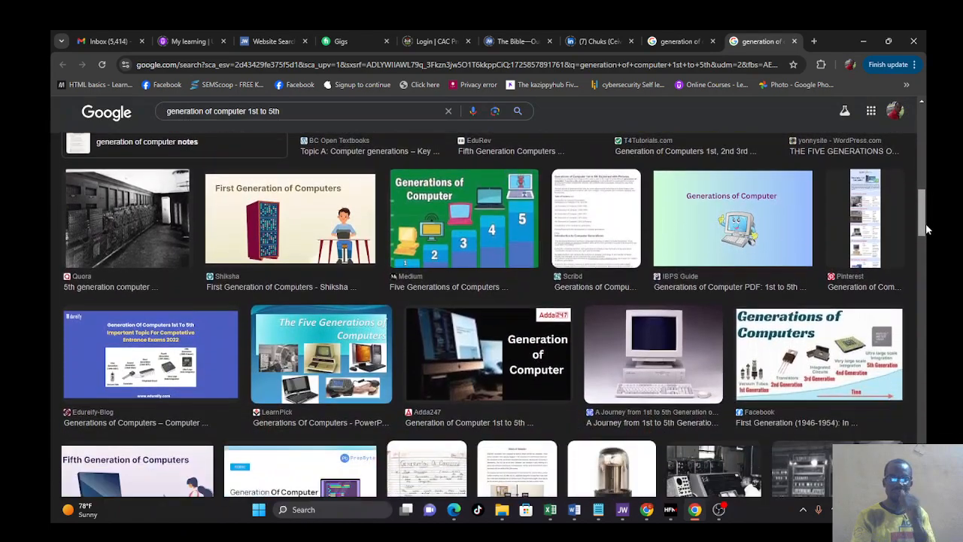
pyautogui.scroll(-3)
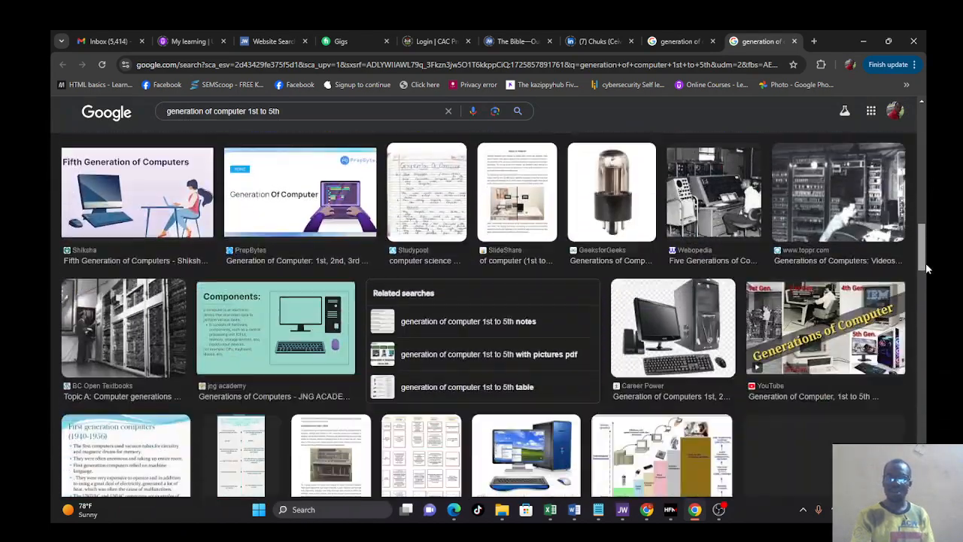
pyautogui.scroll(-3)
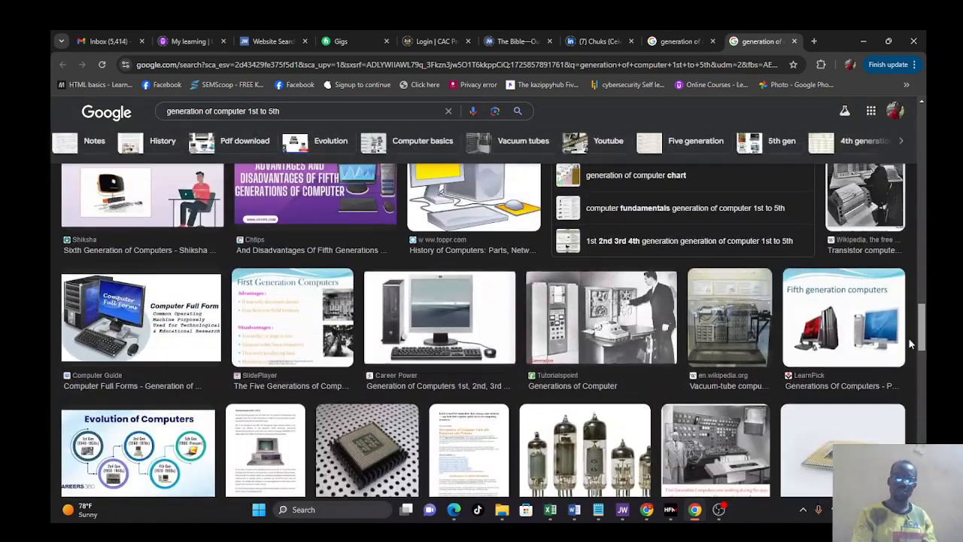
pyautogui.scroll(-3)
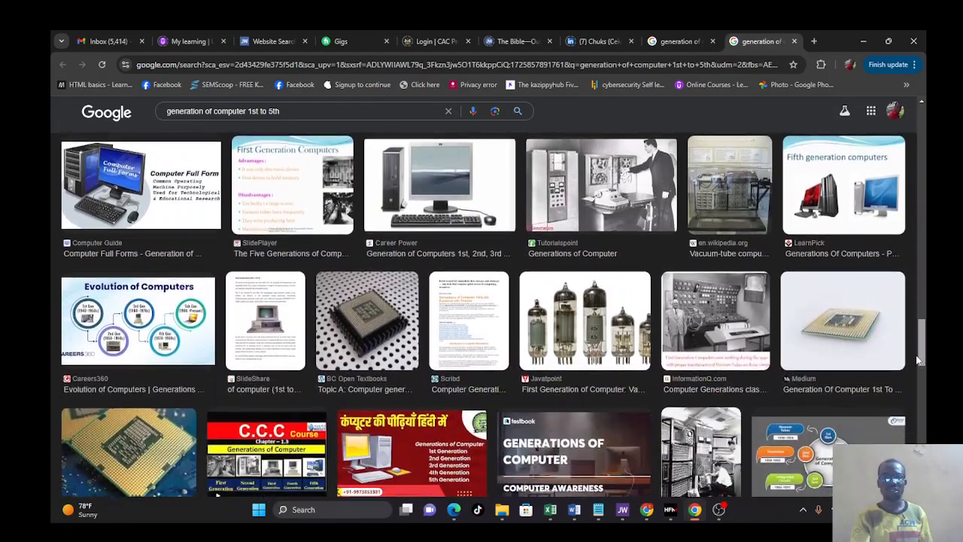
pyautogui.scroll(-3)
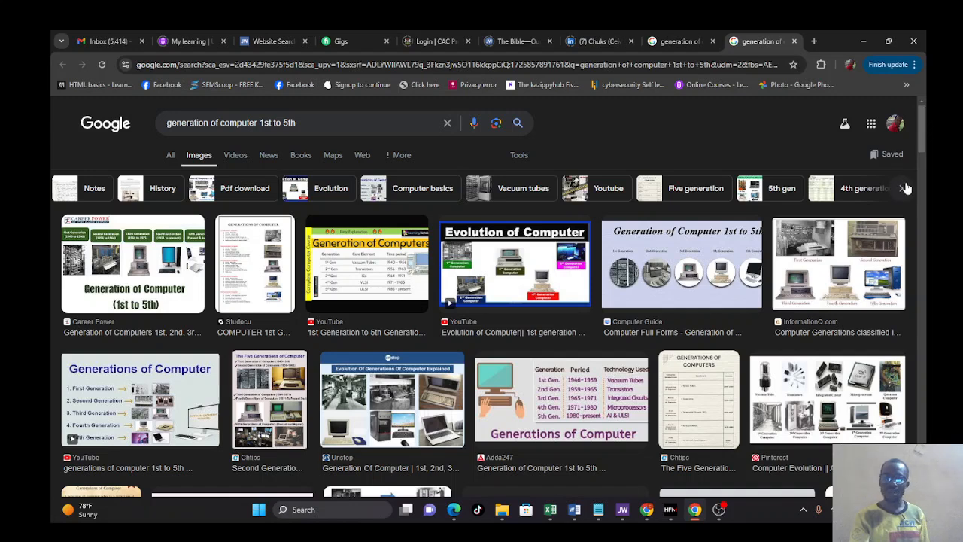
# Refine the computer-generations image results to 'Five generation', then return to the handbook PDF.
pyautogui.click(906, 188)
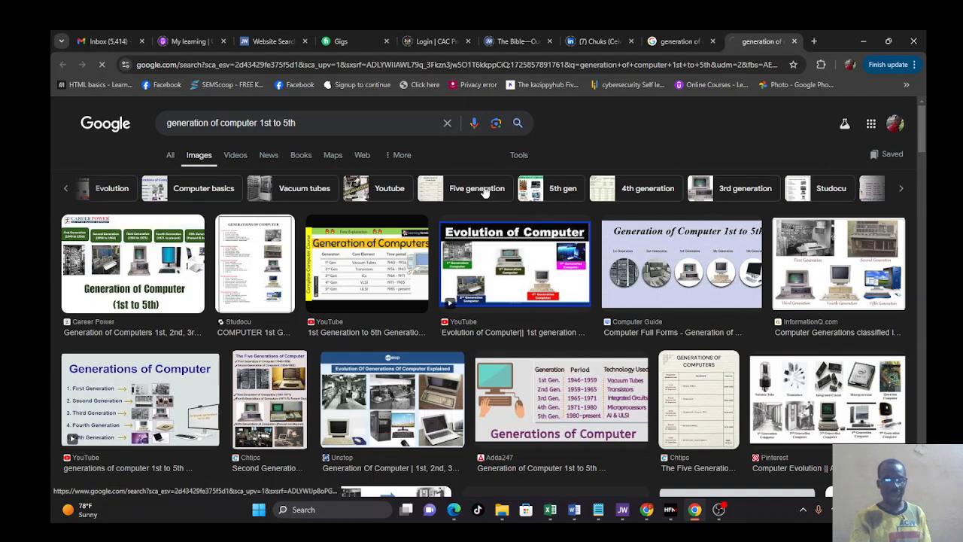
pyautogui.click(477, 188)
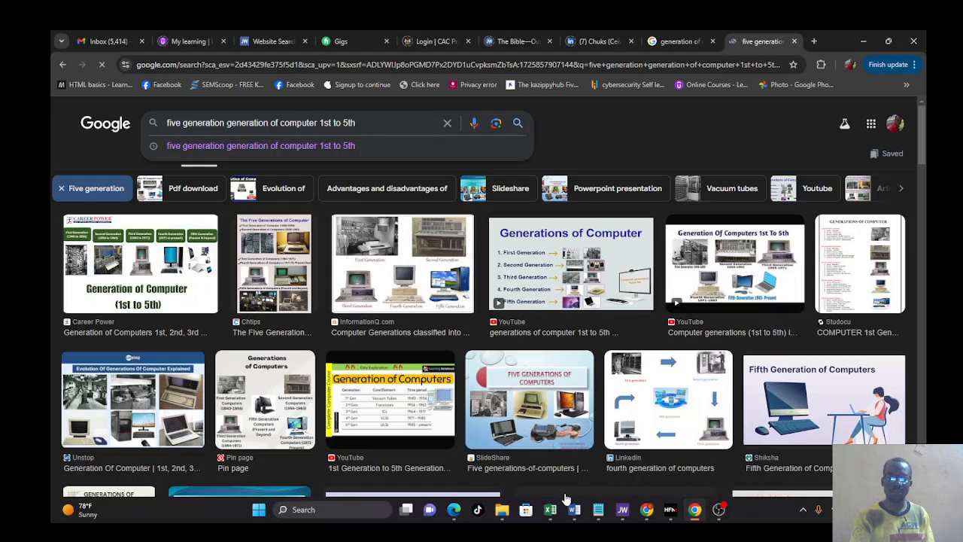
pyautogui.moveTo(401, 122)
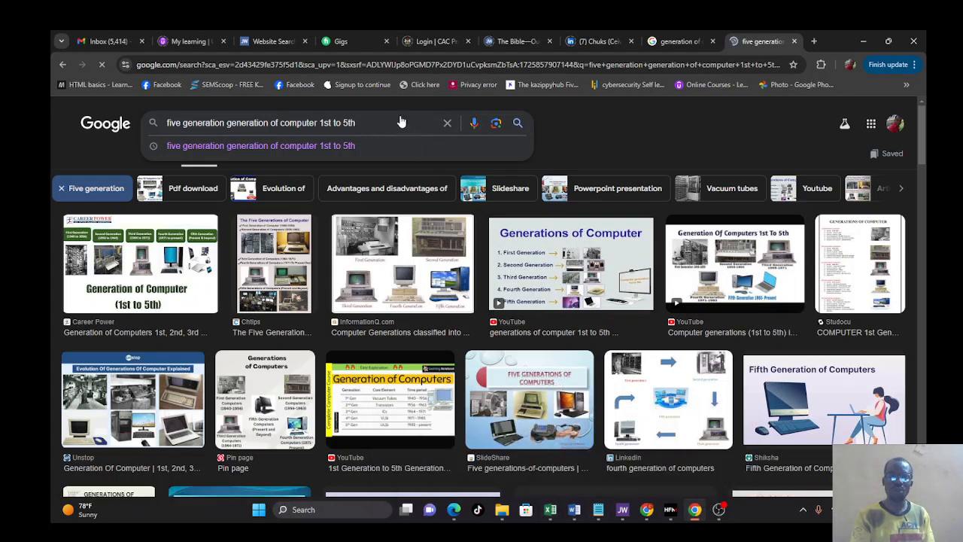
pyautogui.click(677, 40)
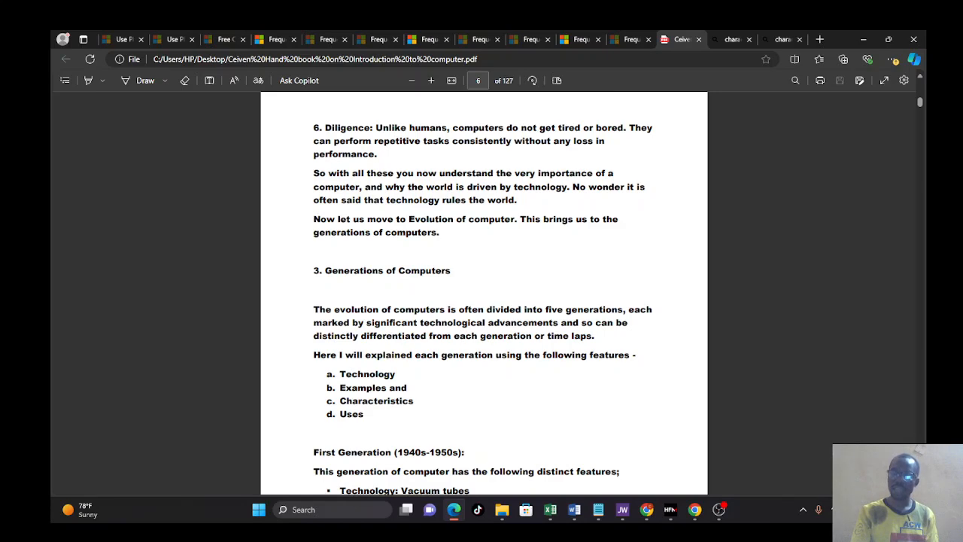
pyautogui.moveTo(928, 170)
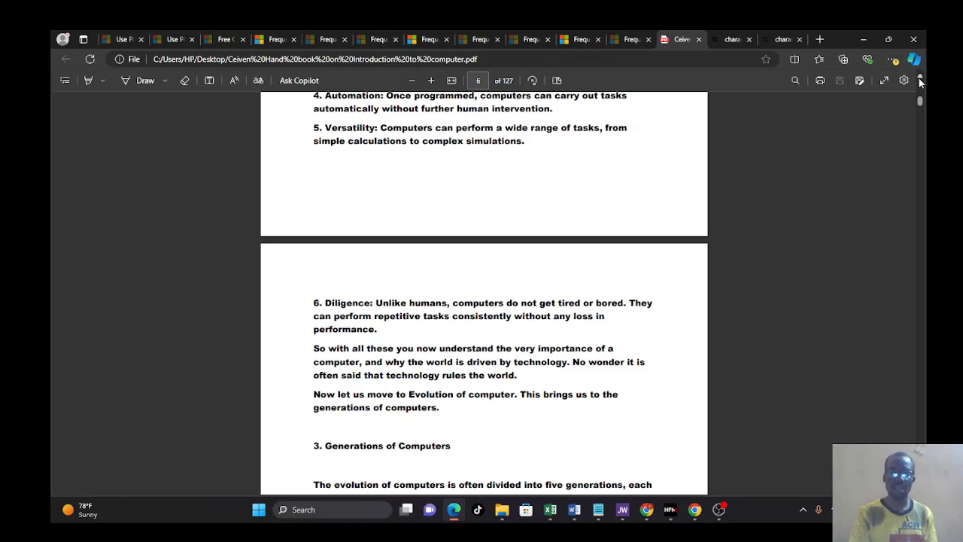
pyautogui.moveTo(755, 314)
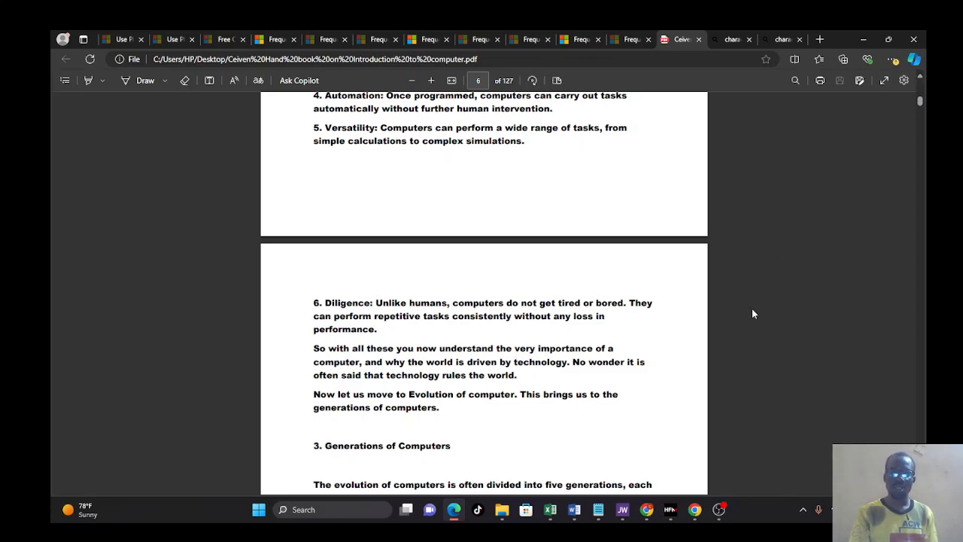
pyautogui.moveTo(720, 511)
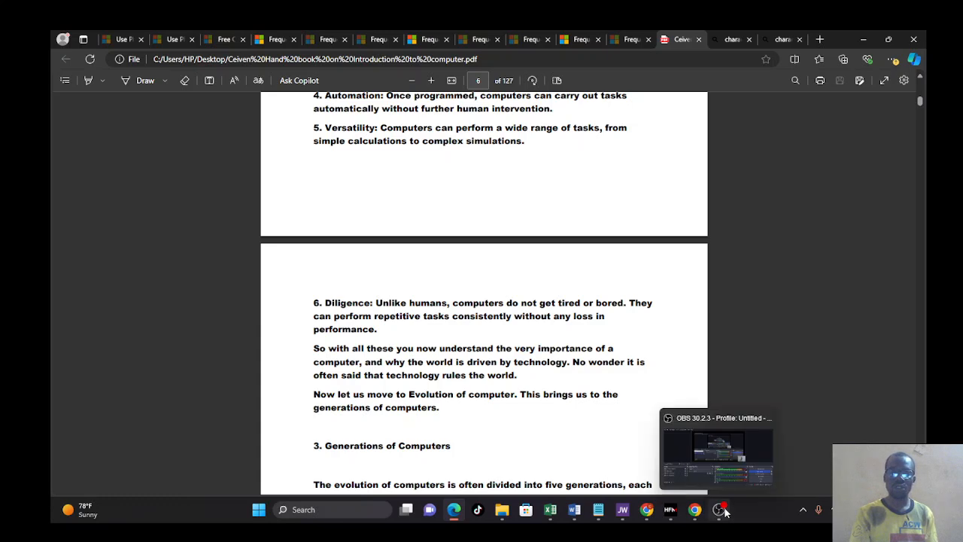